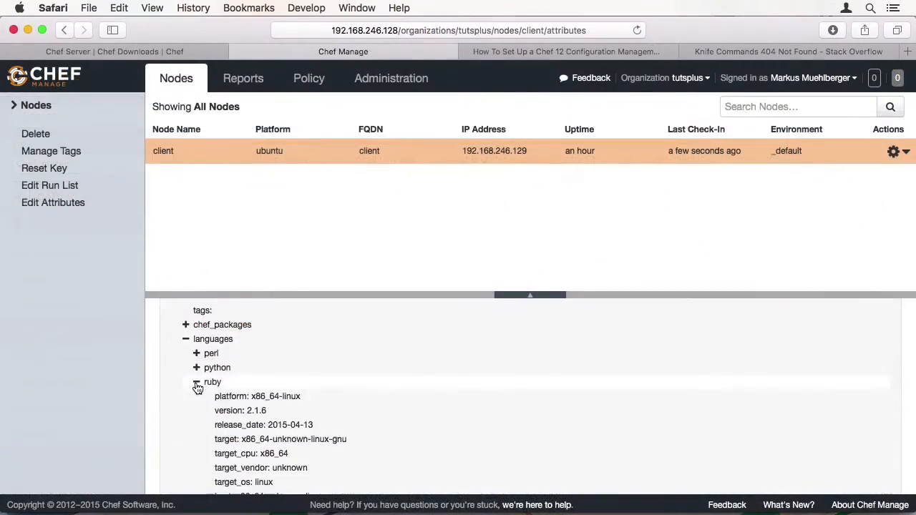
Expand languages > ruby in the client node's attributes to show its platform, version and release.
{"action": "left_click", "coordinate": [787, 51]}
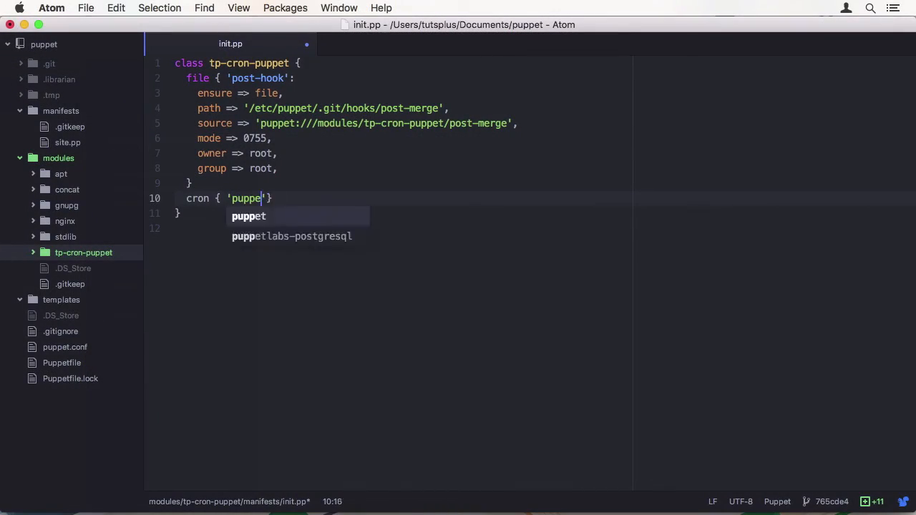
Finish typing the cron resource title 'puppet-apply' in init.pp.
{"action": "type", "text": "t-apply':"}
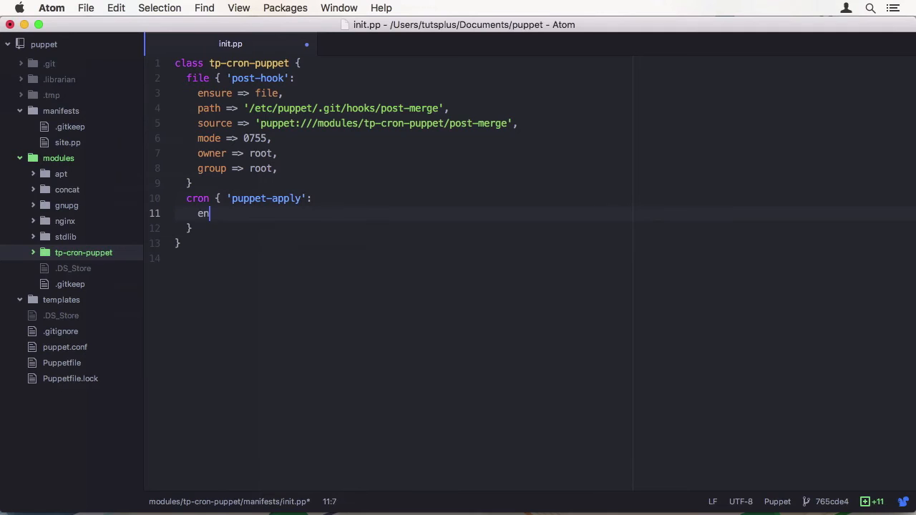